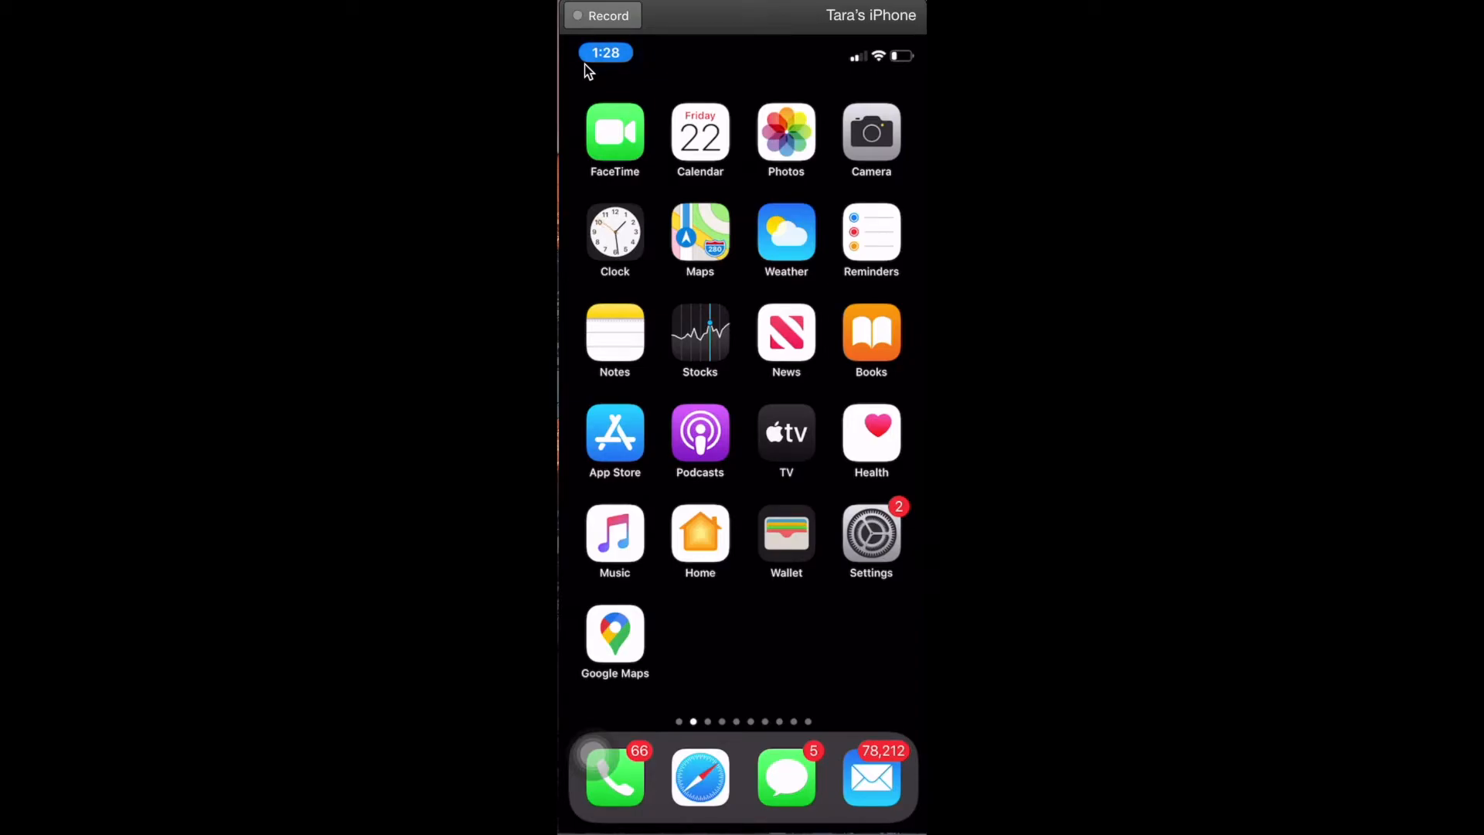
mouse_move(748, 664)
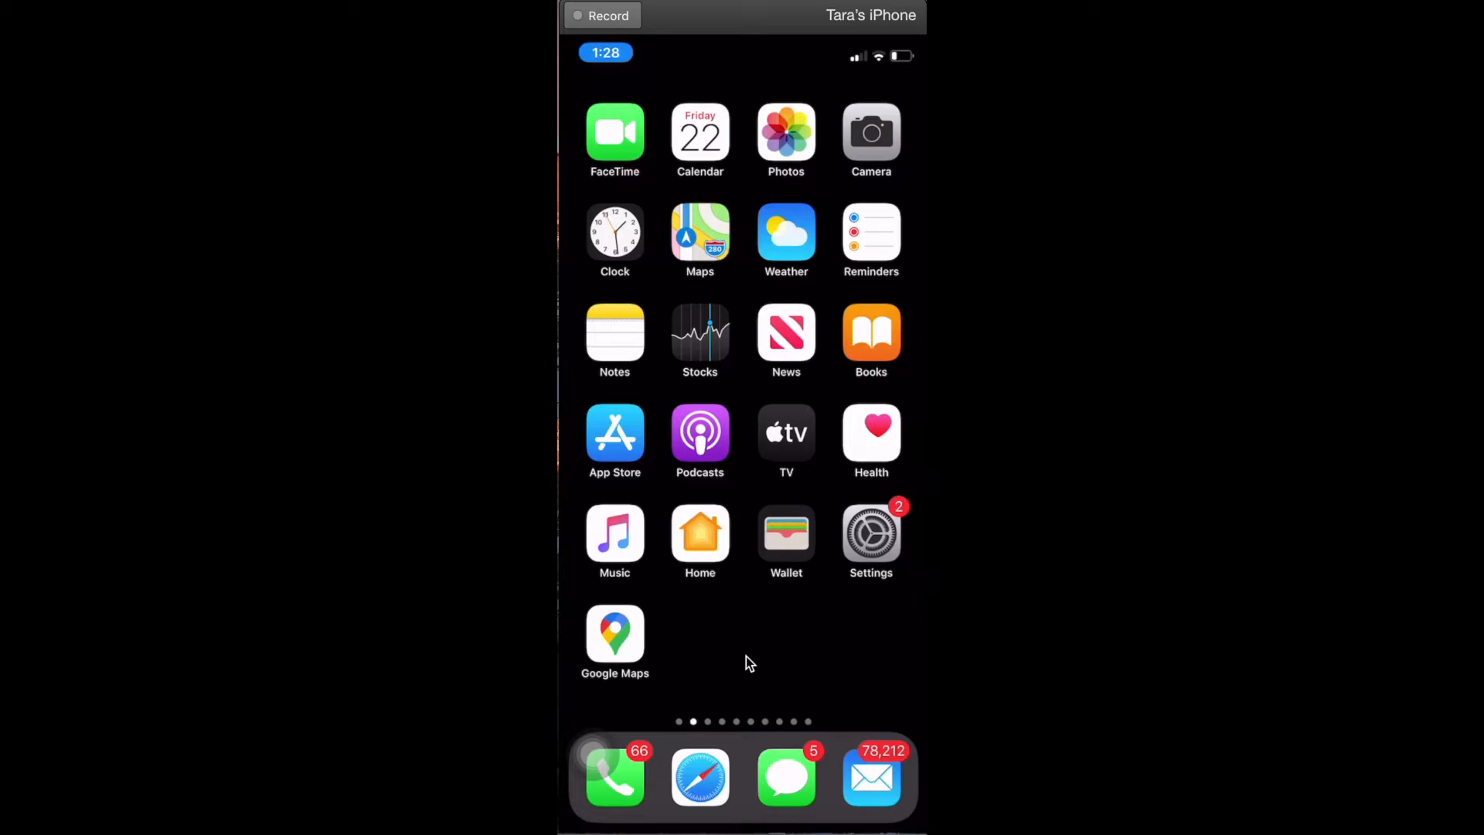
mouse_move(723, 699)
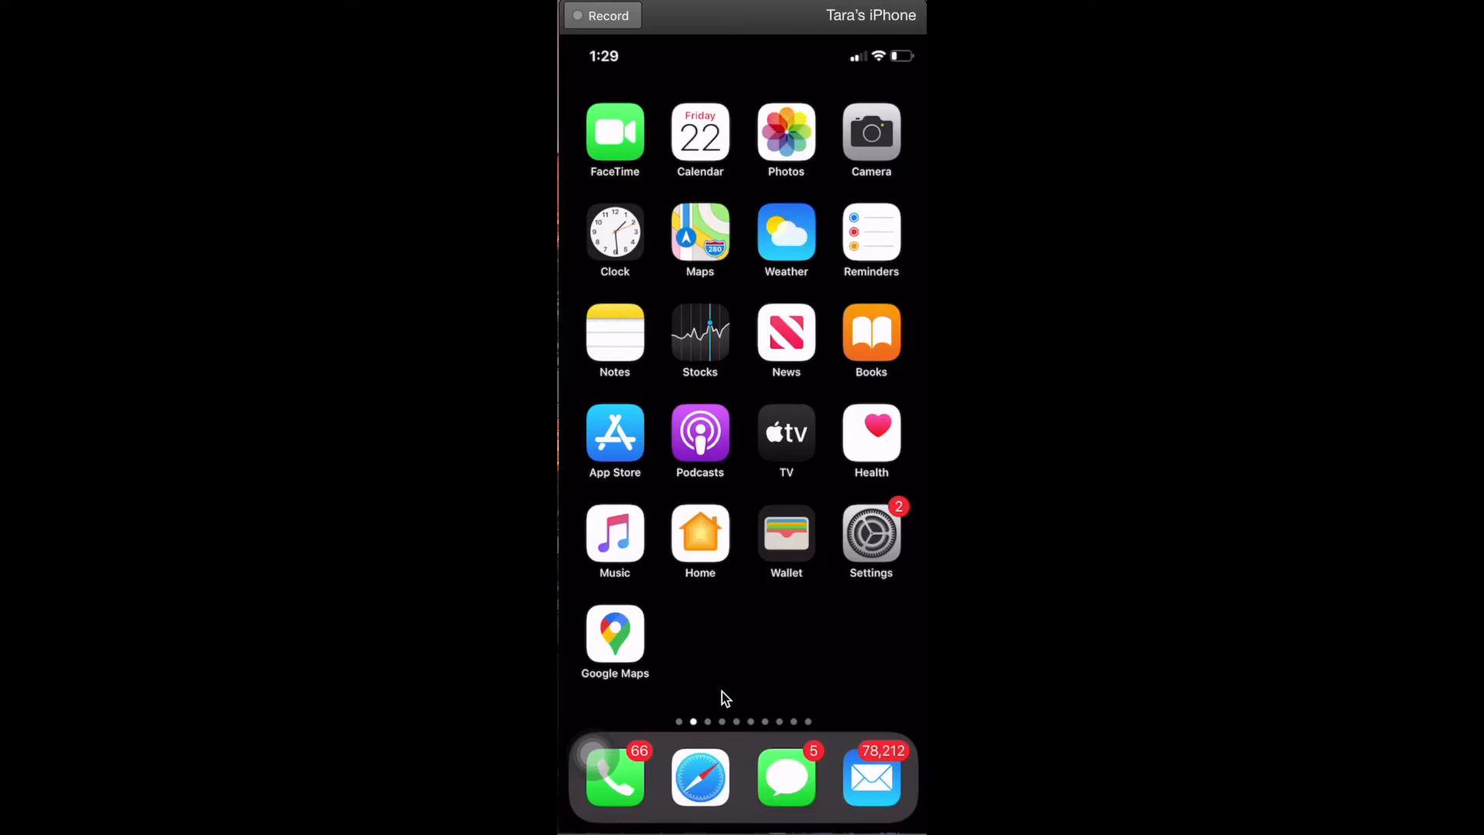
Step: Launch the Phone app from the dock to reach the Voicemail list
left_click(614, 777)
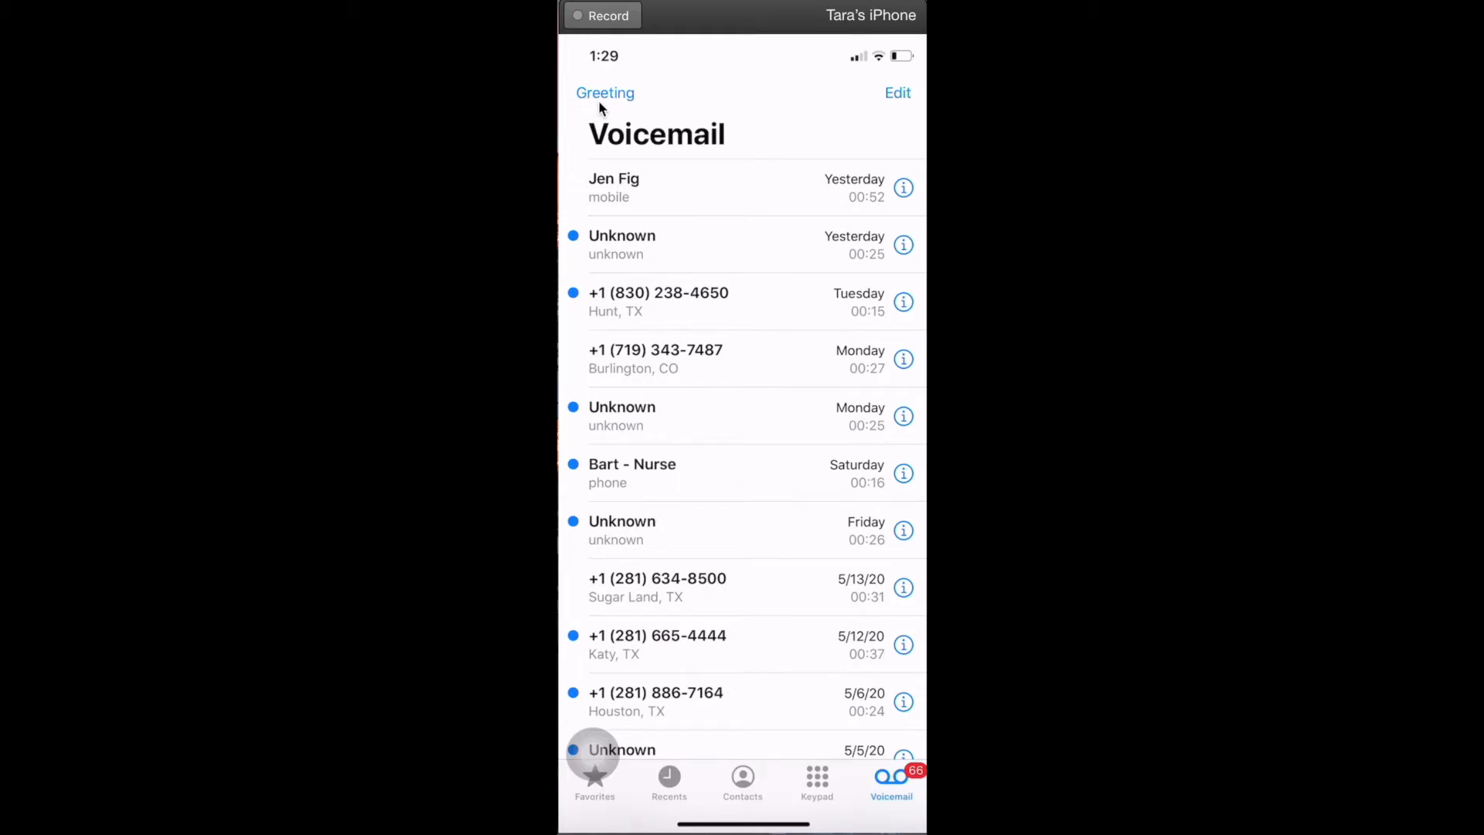
mouse_move(897, 115)
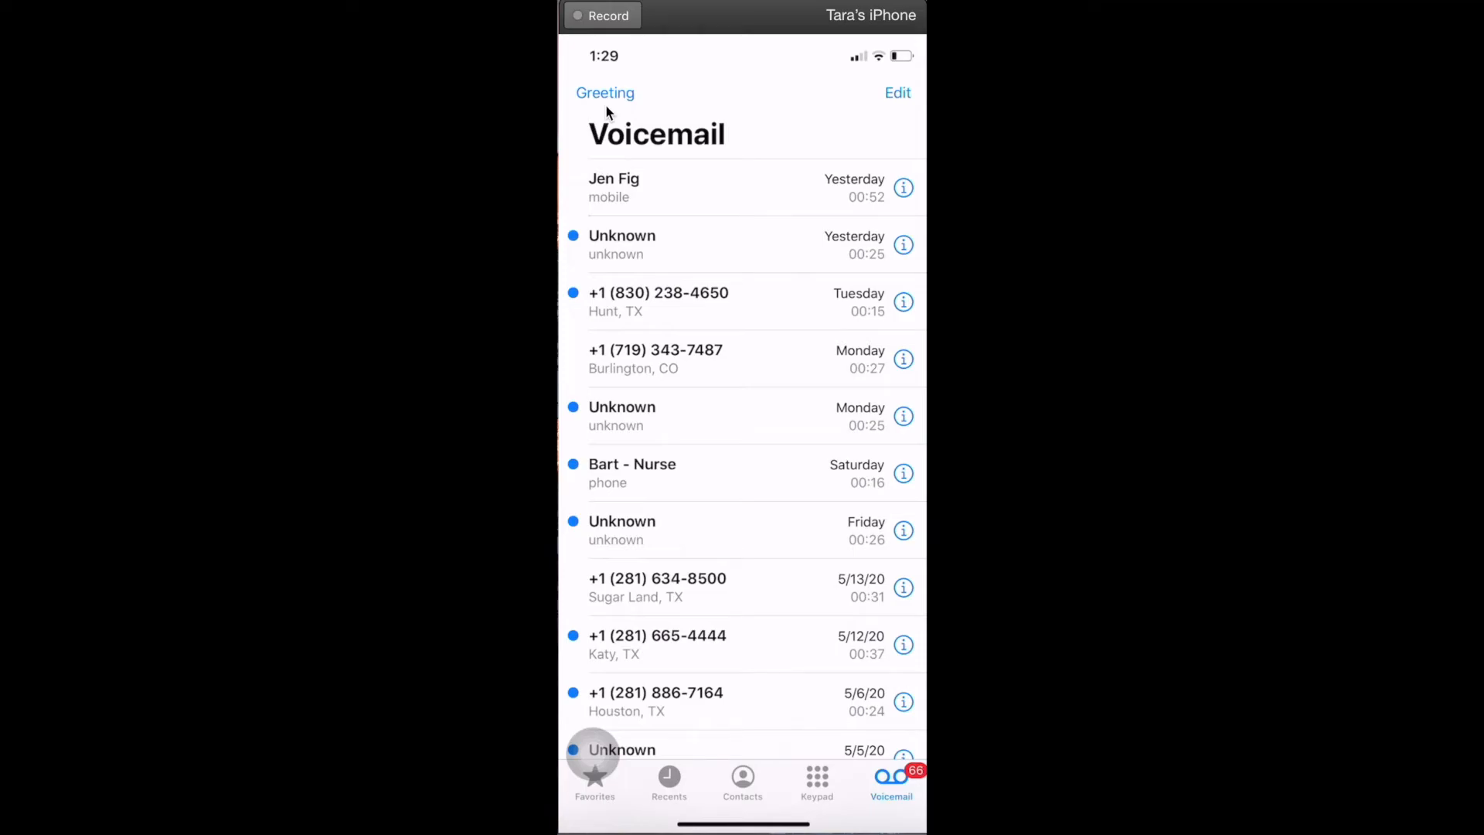
Step: Switch the greeting from Default to Custom and record a new greeting
left_click(605, 93)
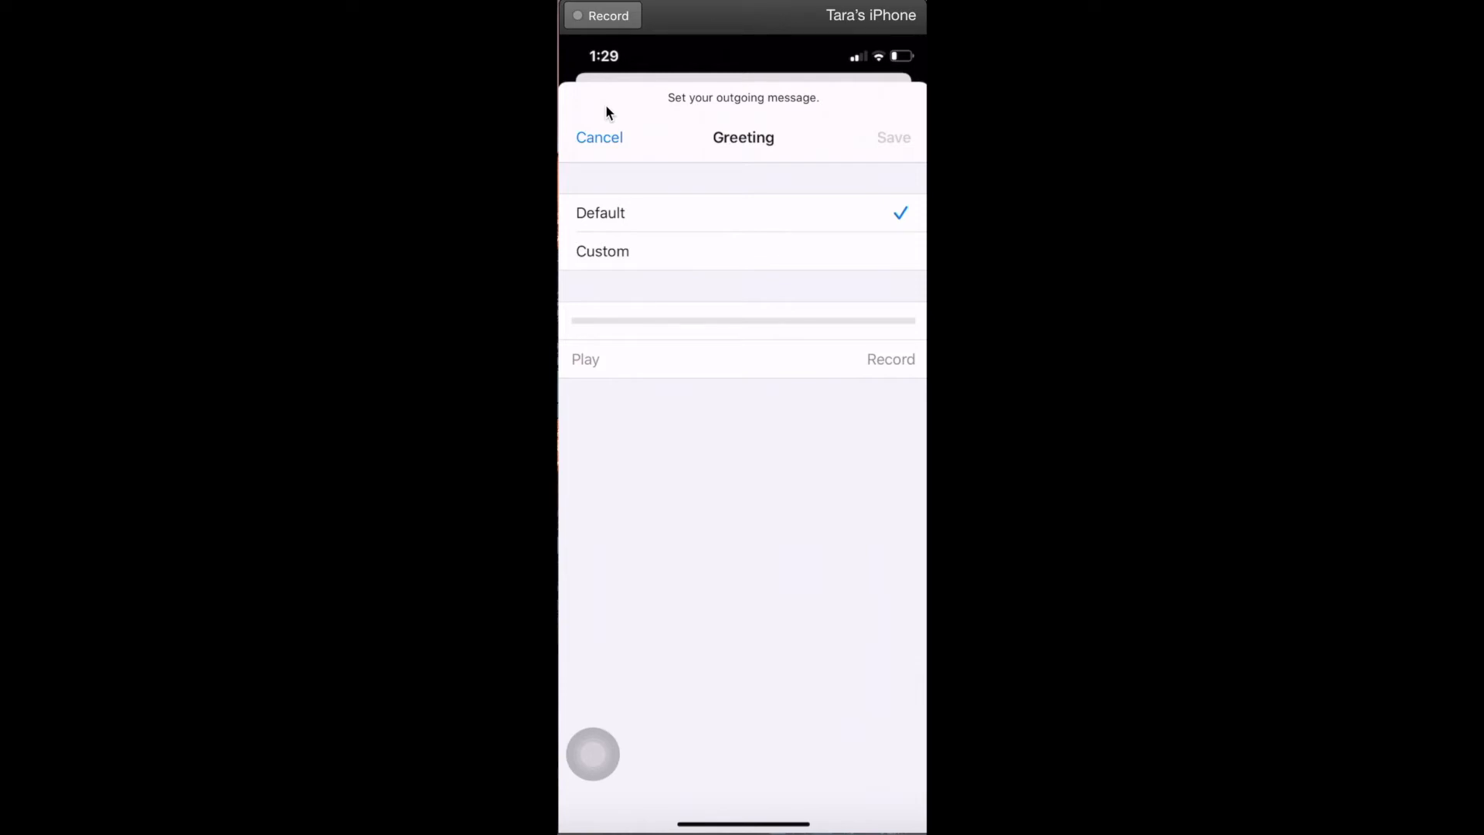
left_click(602, 250)
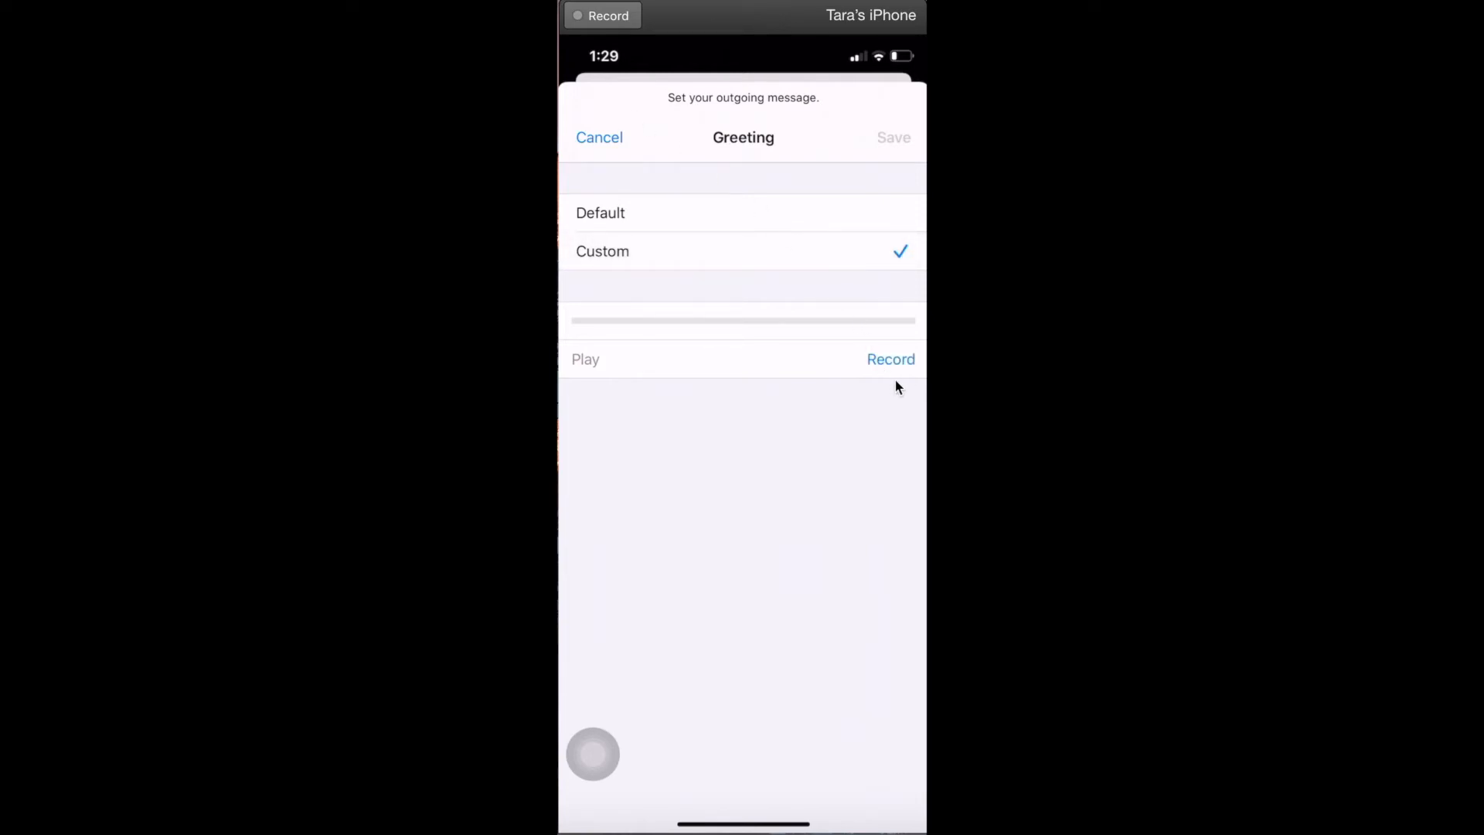
left_click(891, 358)
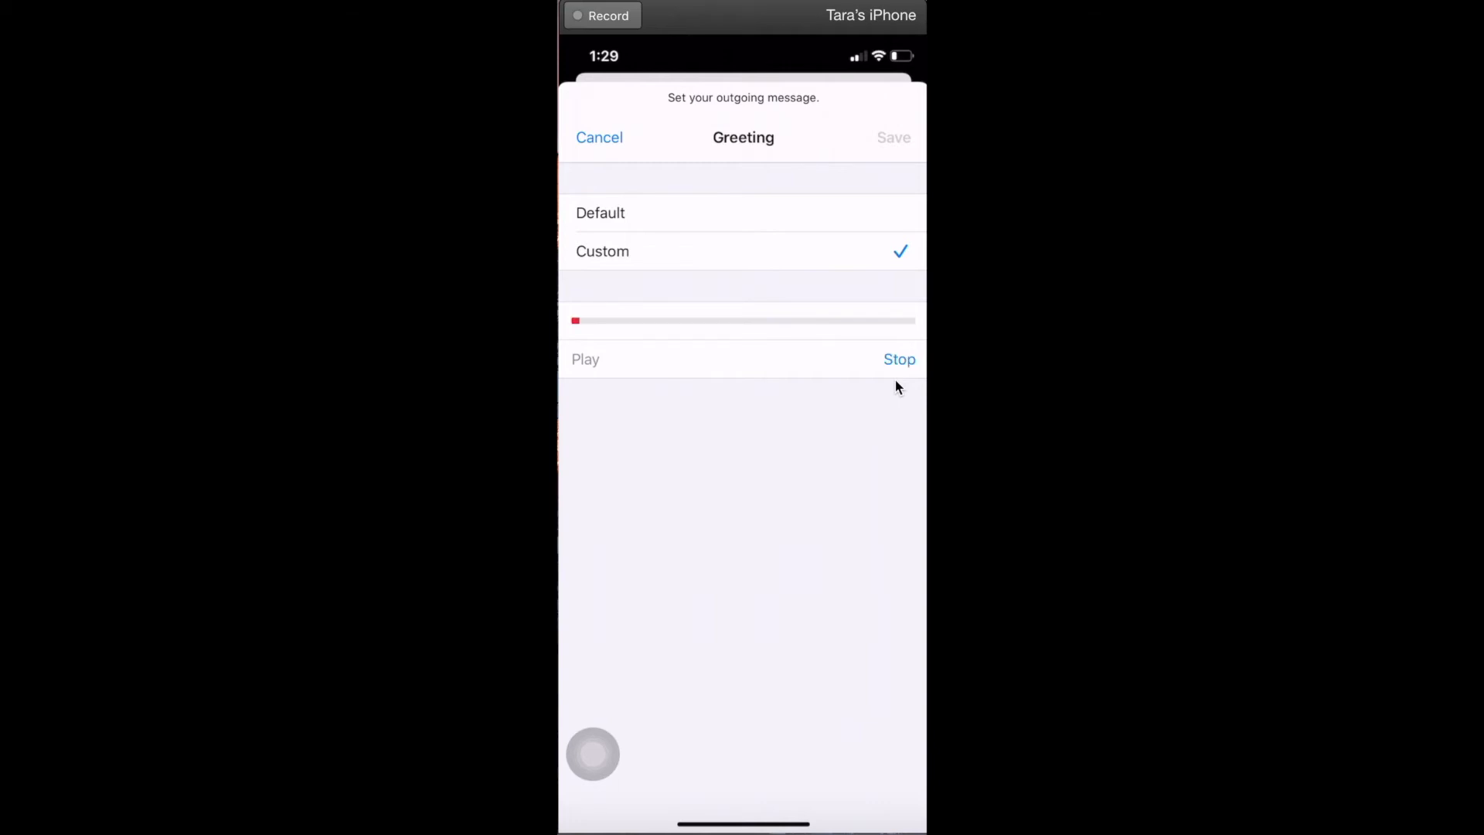
left_click(900, 359)
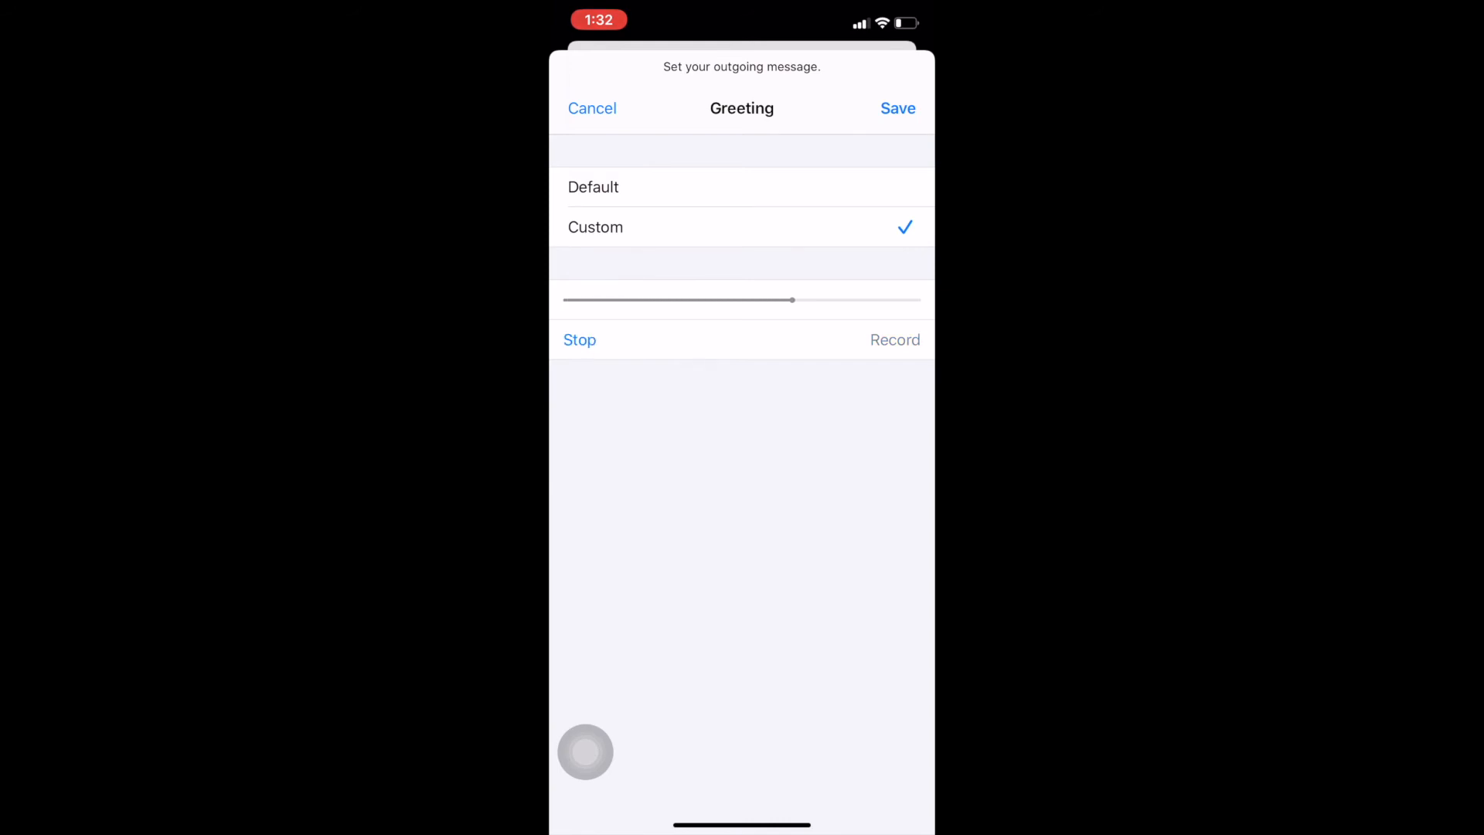
Step: End playback and save the custom greeting as the outgoing voicemail message
left_click(579, 340)
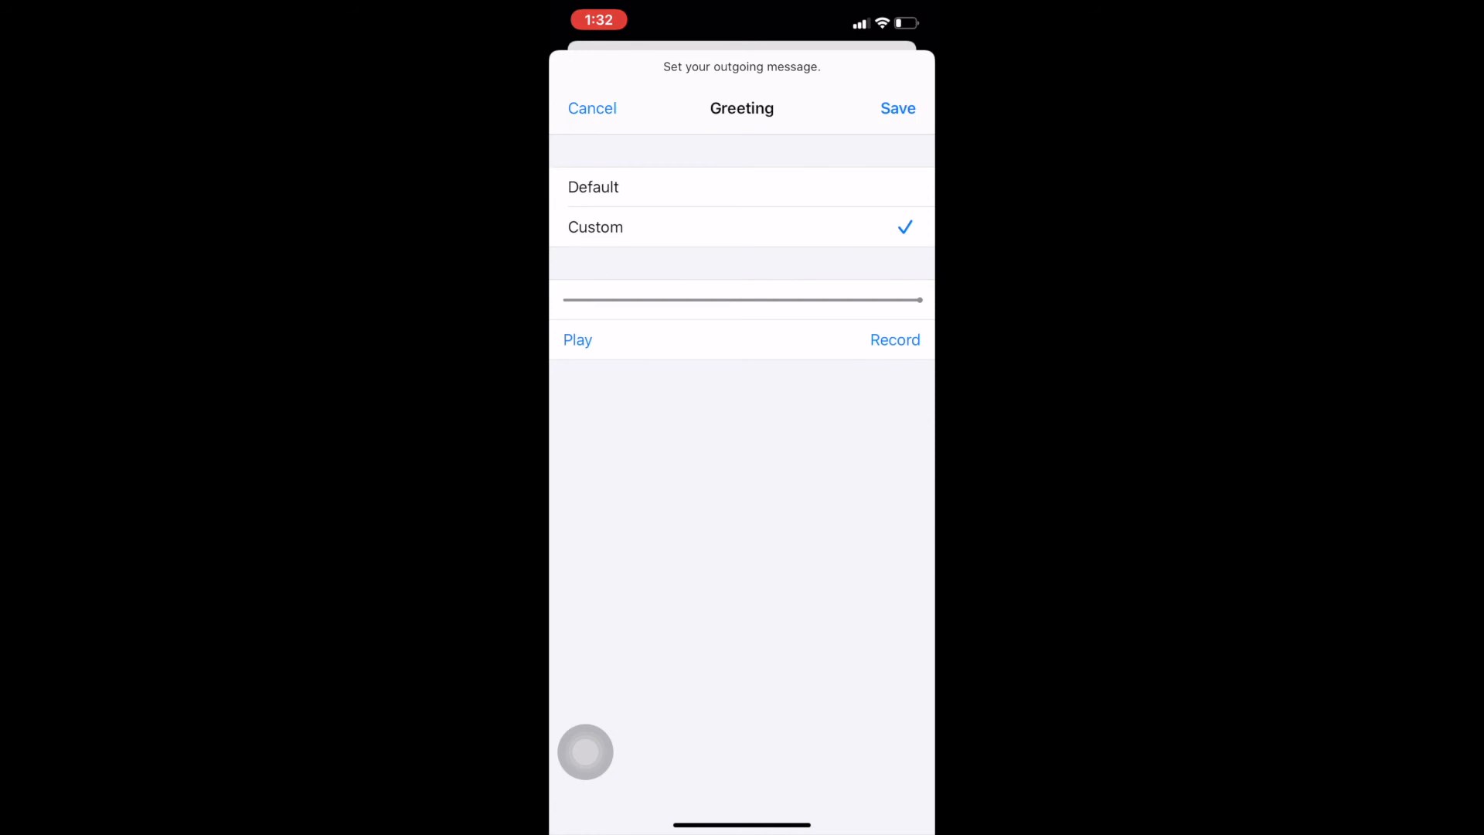
left_click(896, 109)
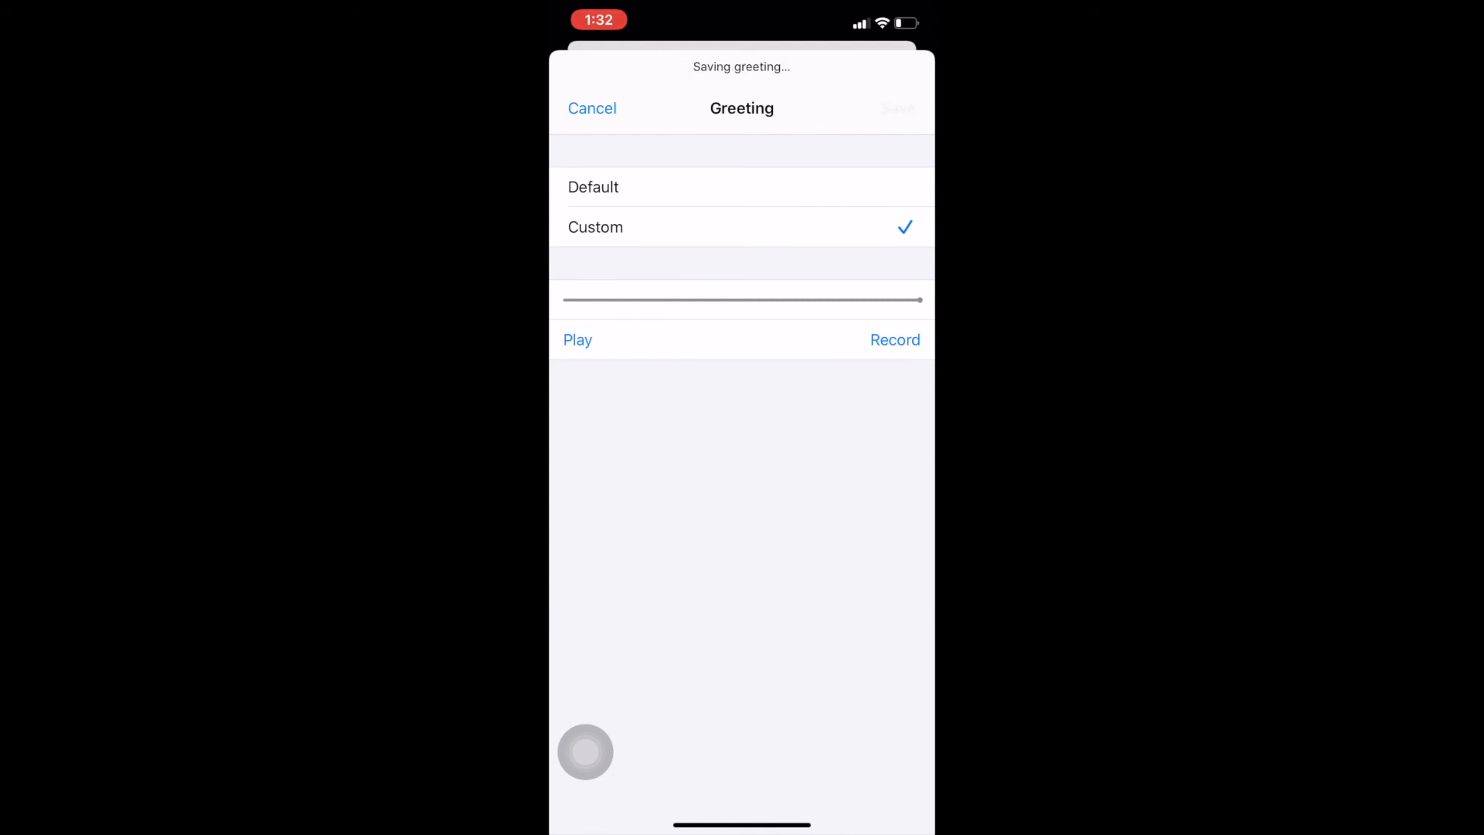